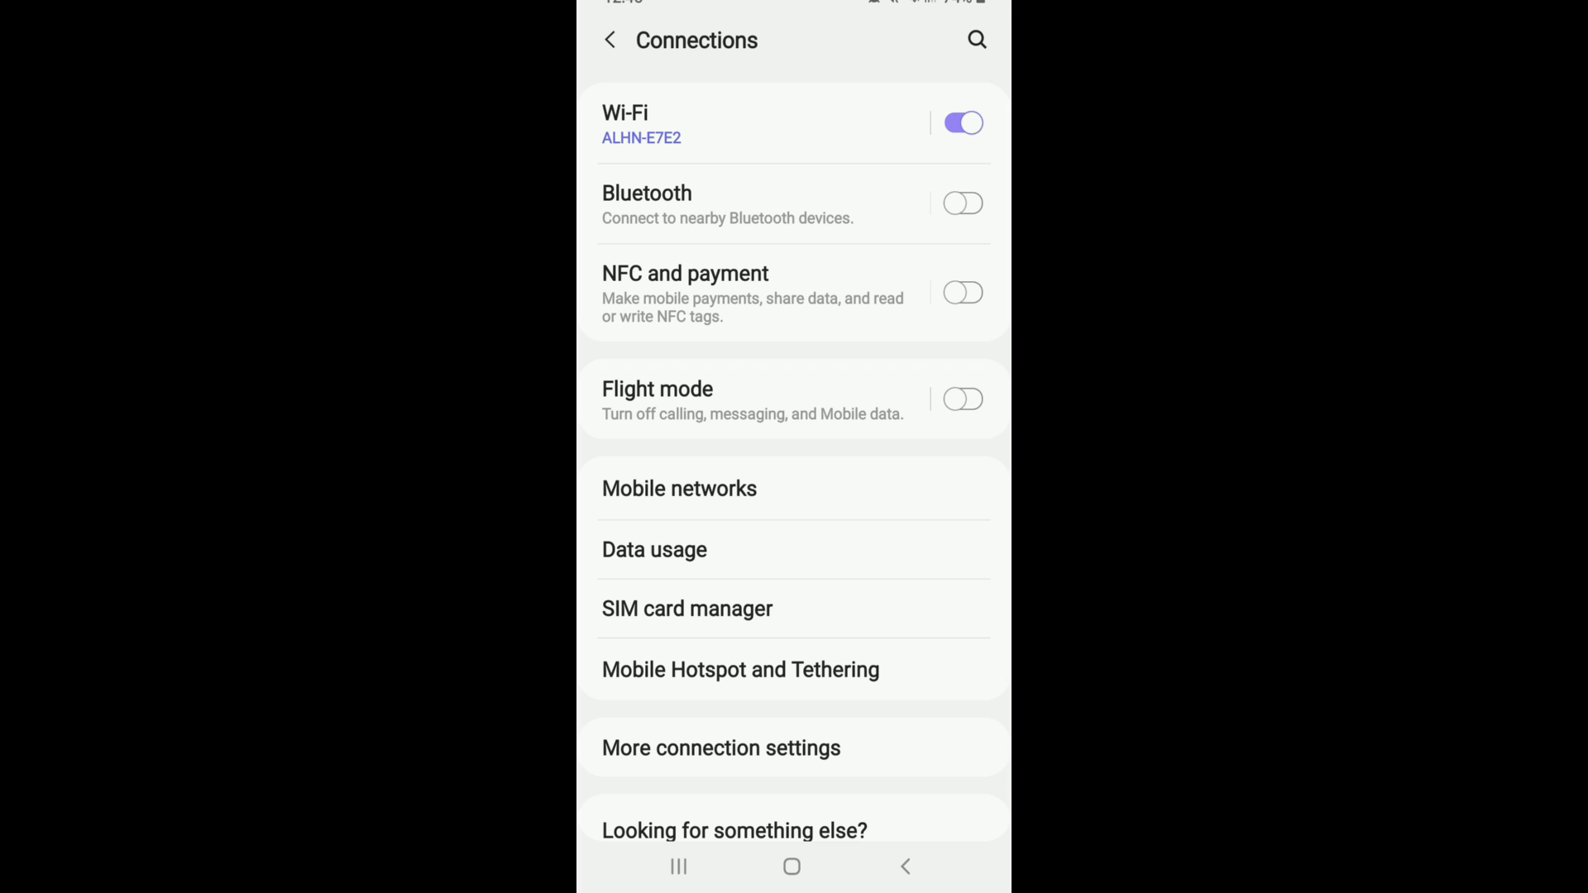
Step: Switch Wi-Fi off and back on, then go Home to the app drawer
{"action": "left_click", "coordinate": [961, 123]}
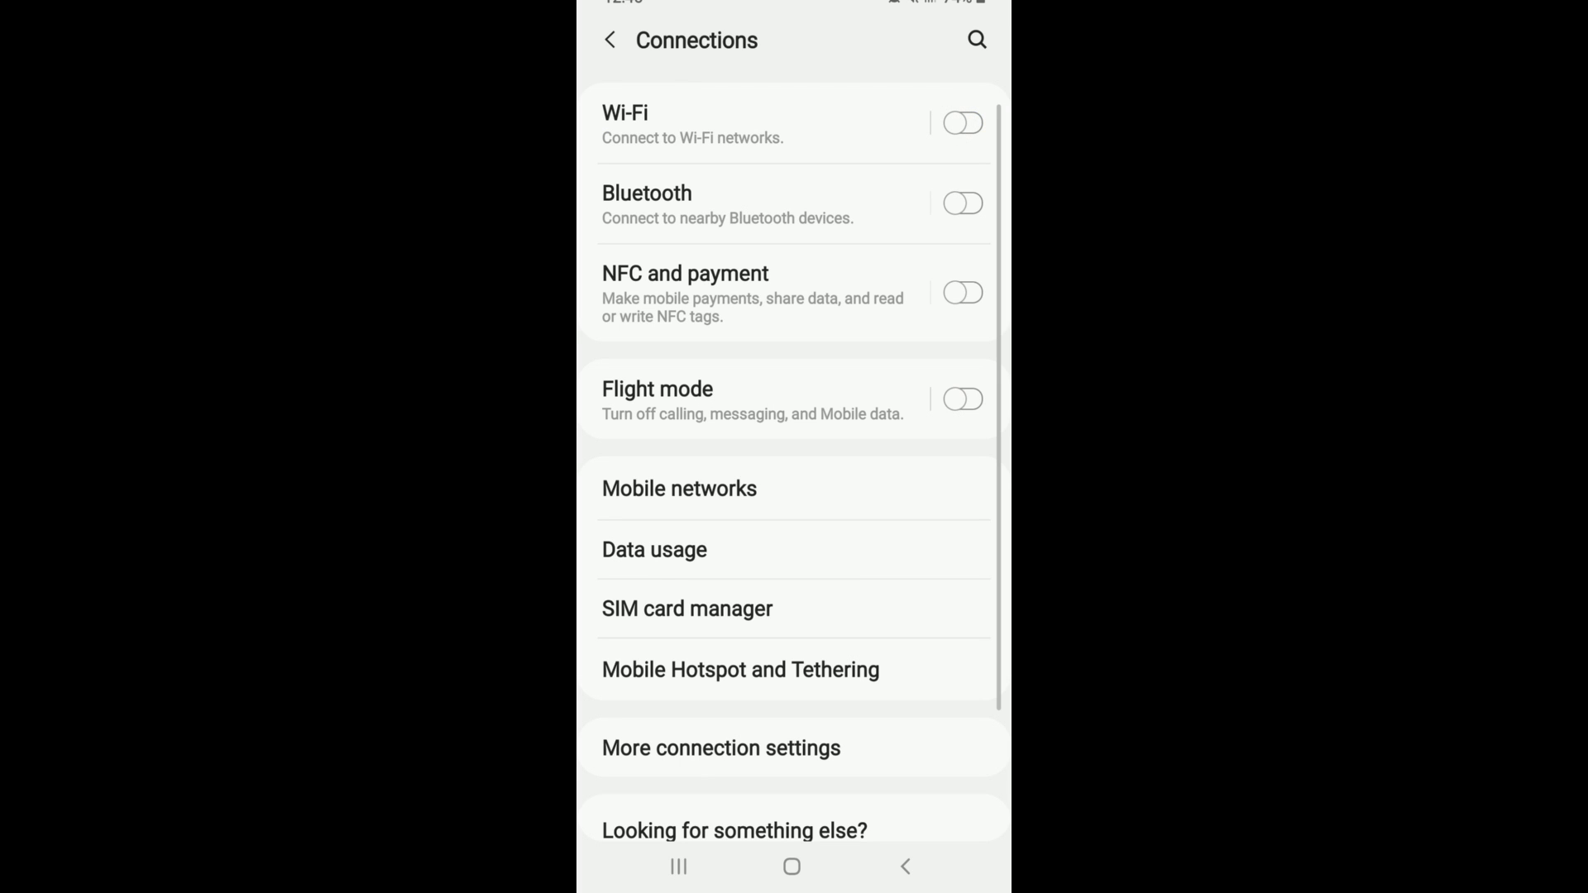
{"action": "left_click", "coordinate": [961, 122]}
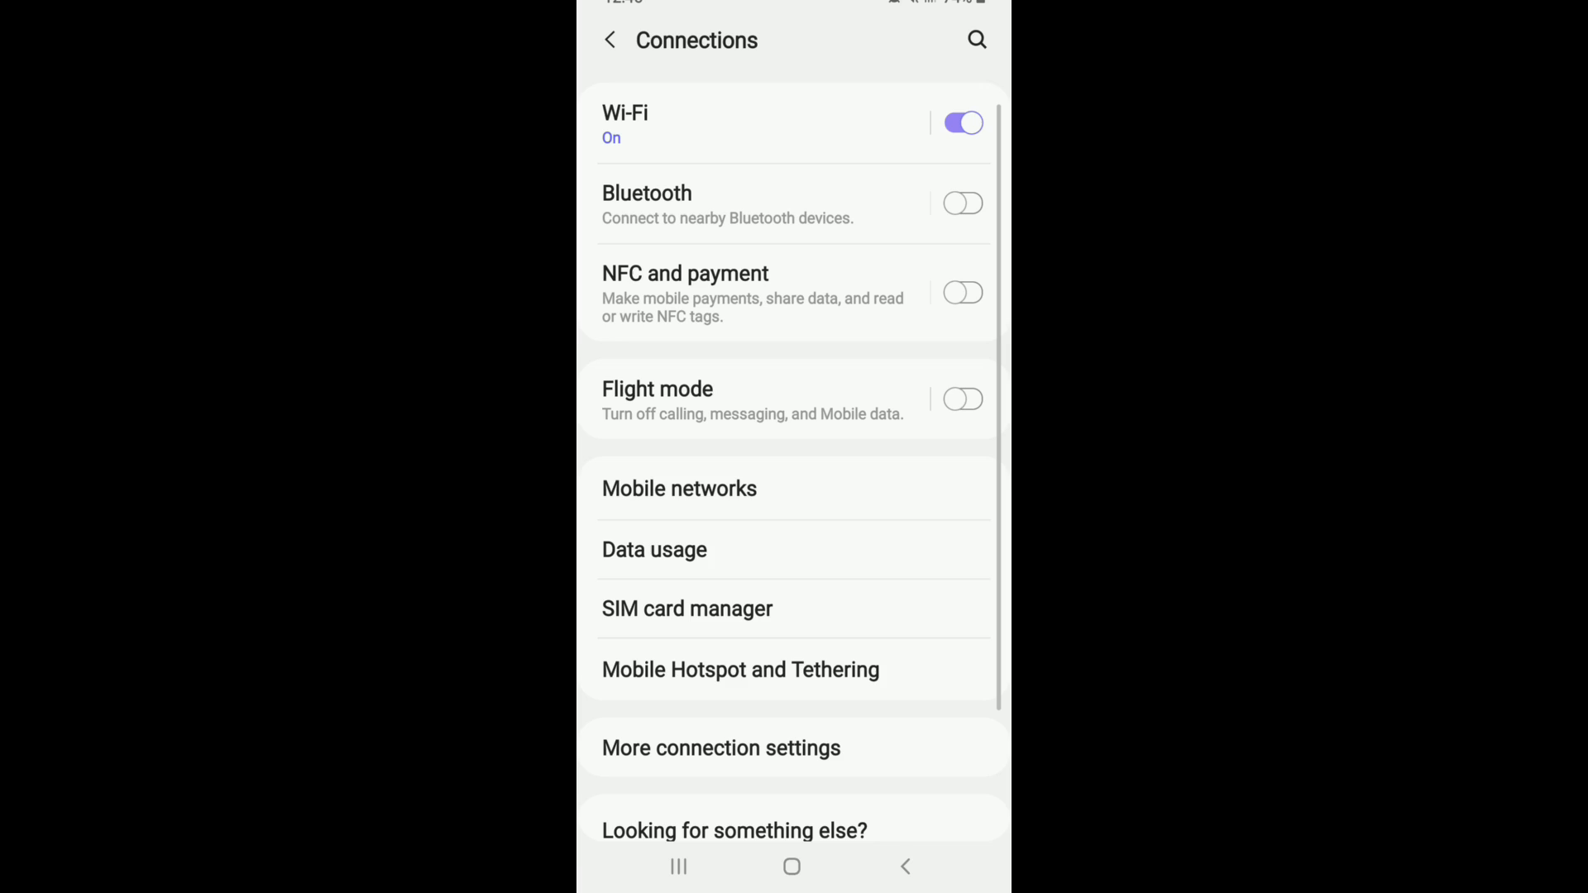
{"action": "left_click", "coordinate": [793, 867]}
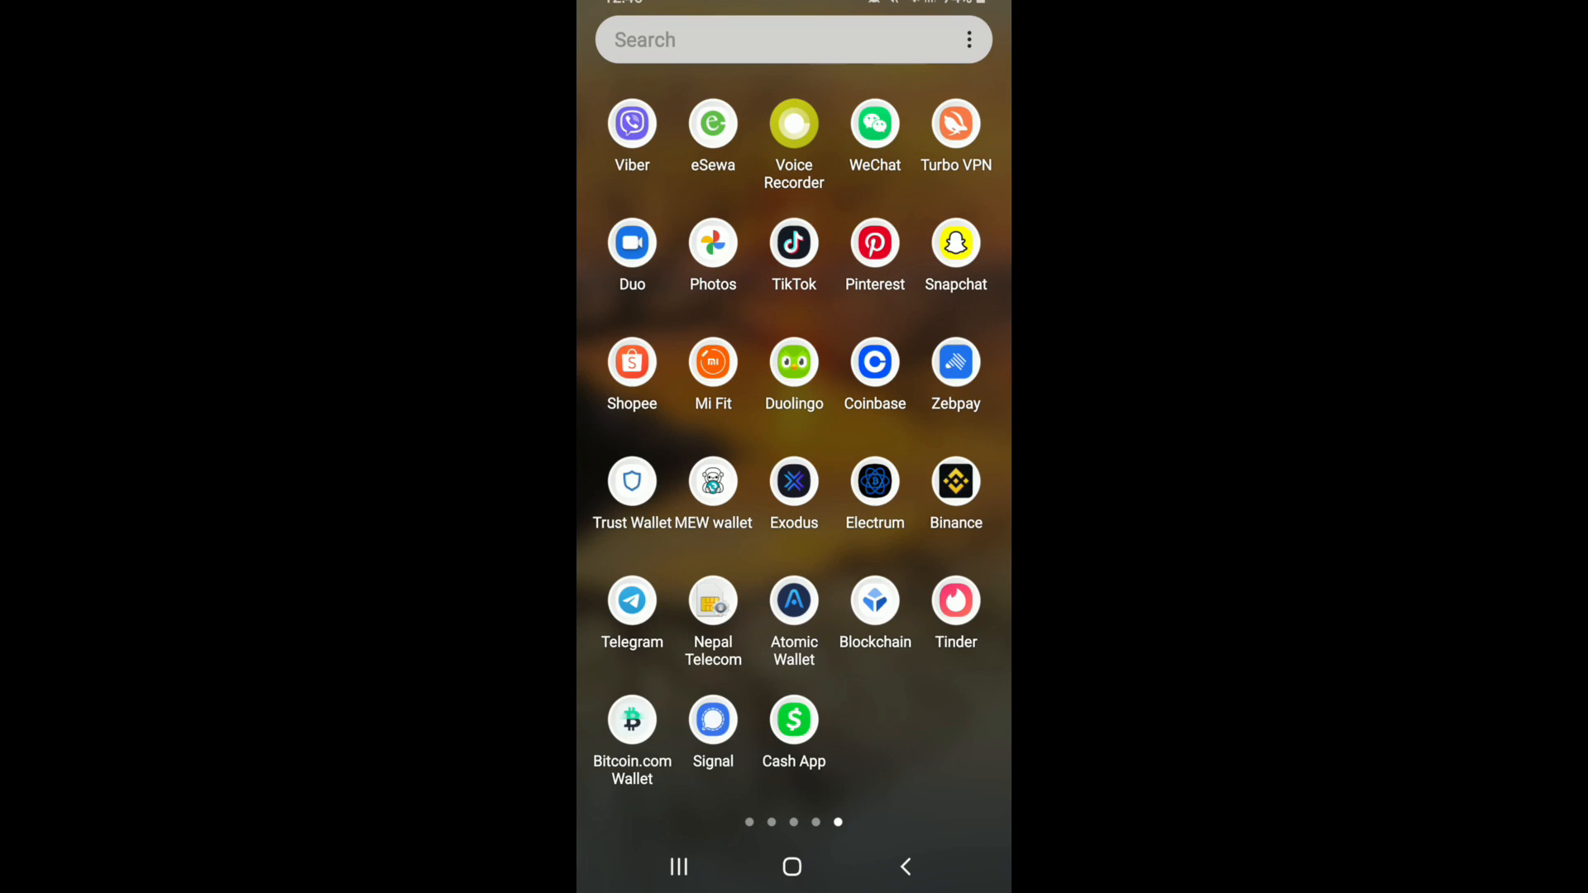
Step: Launch Viber and reach its Settings page through the More tab
{"action": "left_click", "coordinate": [632, 129]}
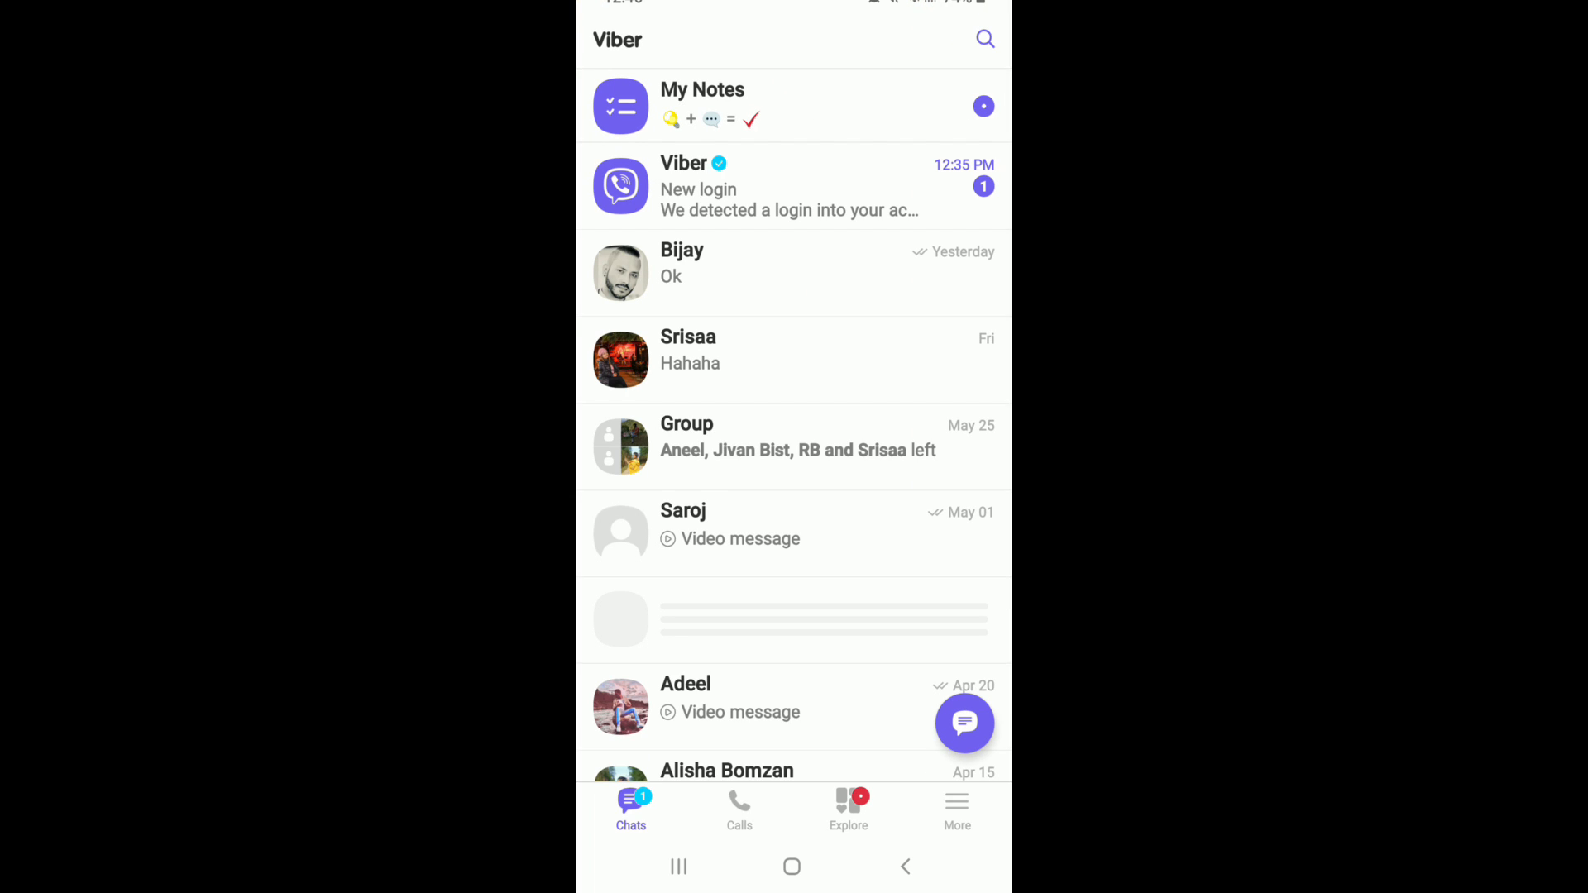
{"action": "left_click", "coordinate": [956, 810]}
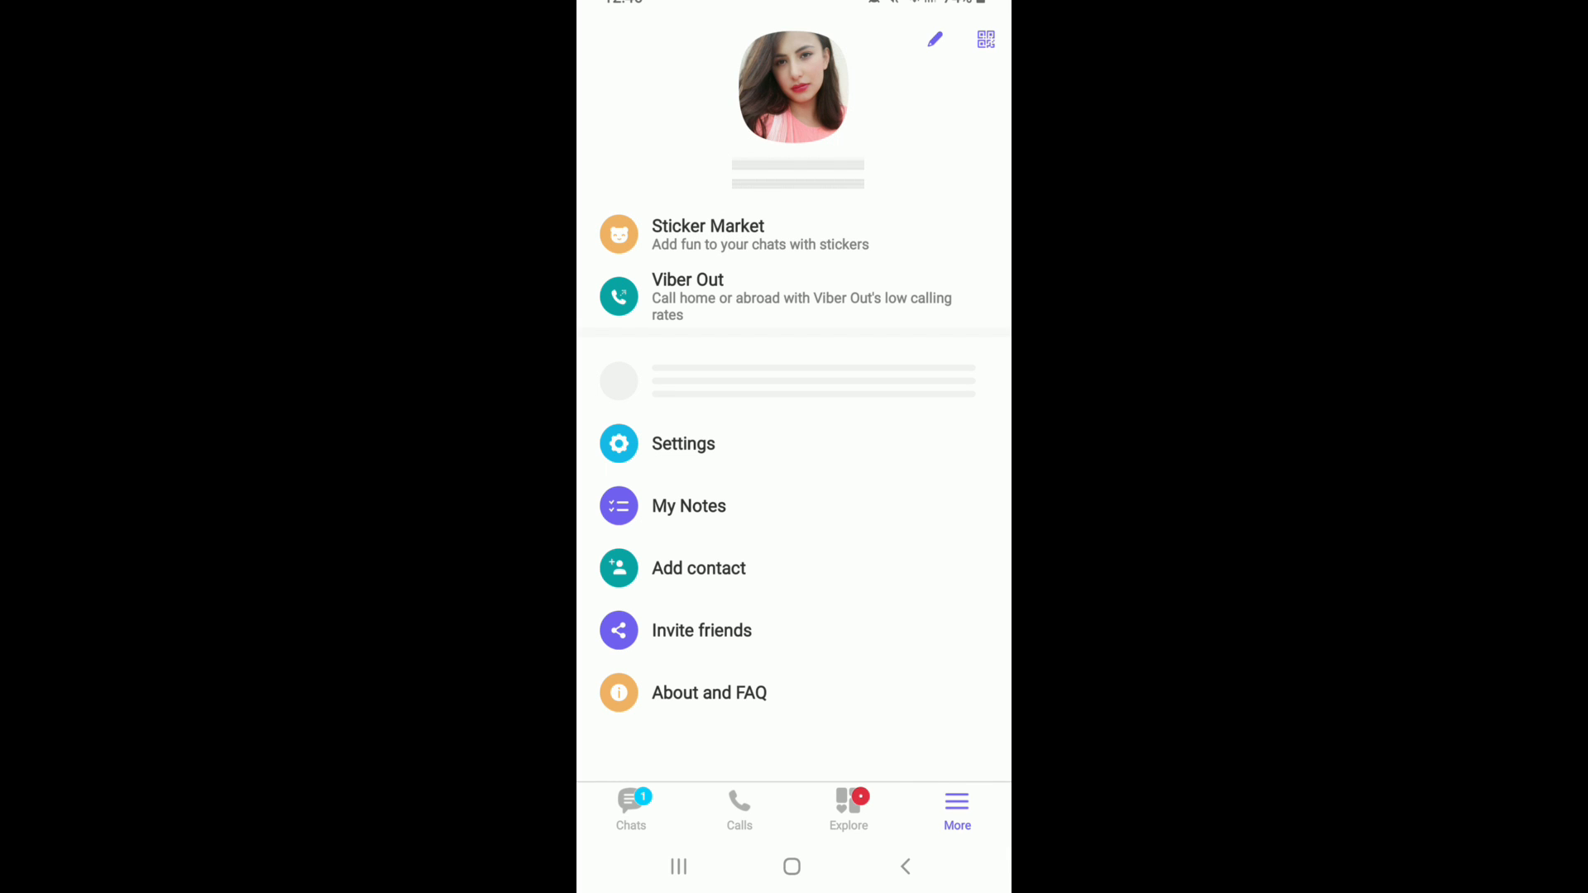
{"action": "left_click", "coordinate": [684, 444]}
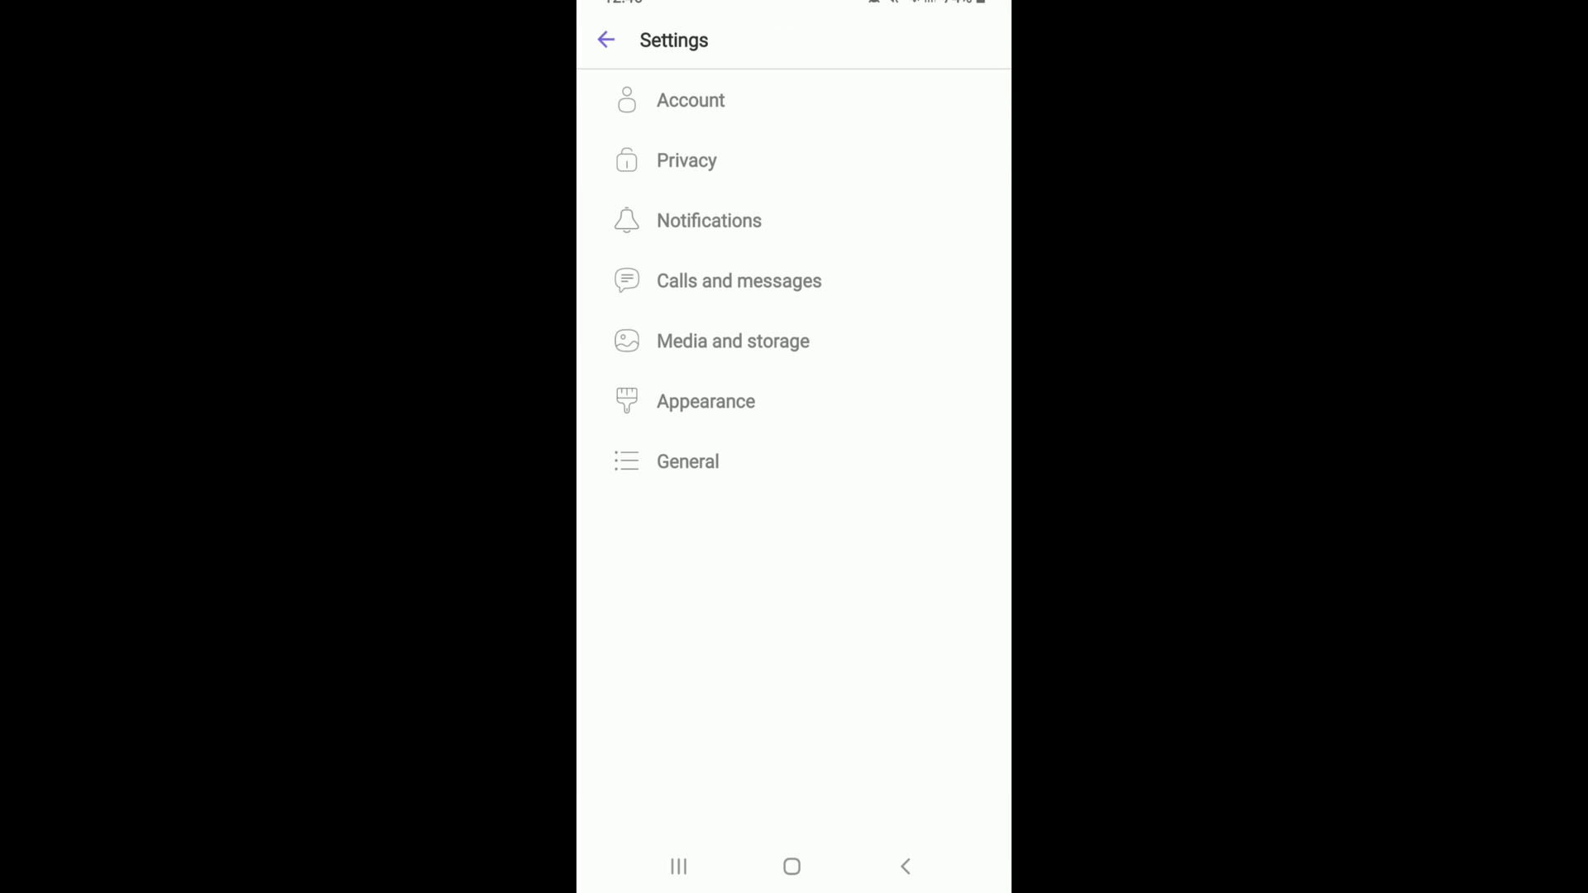
Step: In Media and storage, enable Save to gallery, disable Wi-Fi auto download, and exit Viber
{"action": "left_click", "coordinate": [732, 340]}
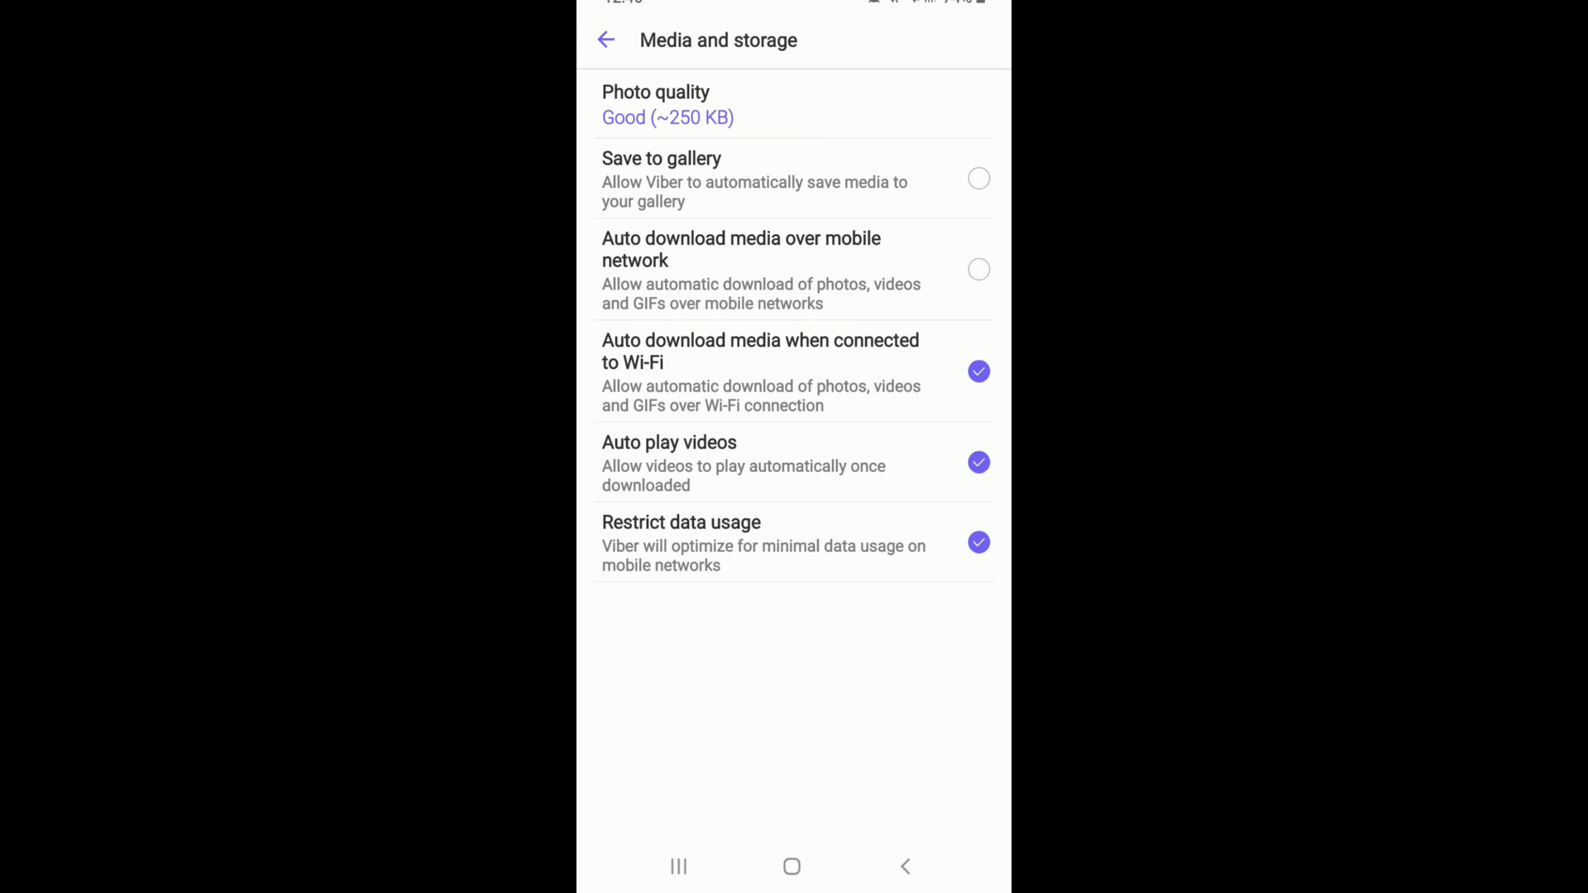
{"action": "left_click", "coordinate": [978, 178]}
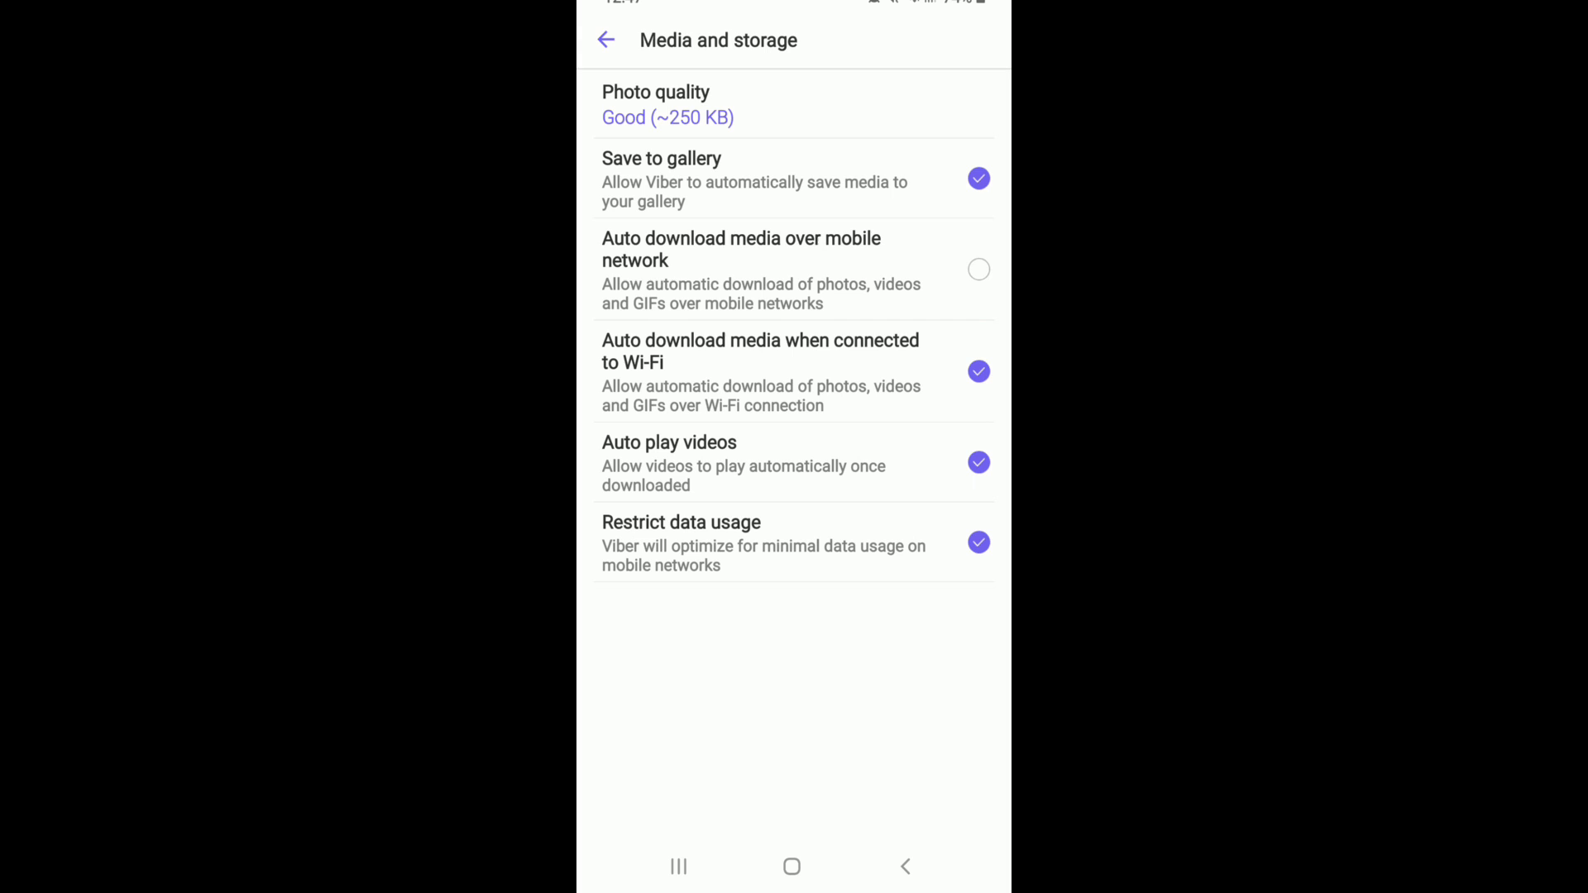
{"action": "left_click", "coordinate": [978, 371]}
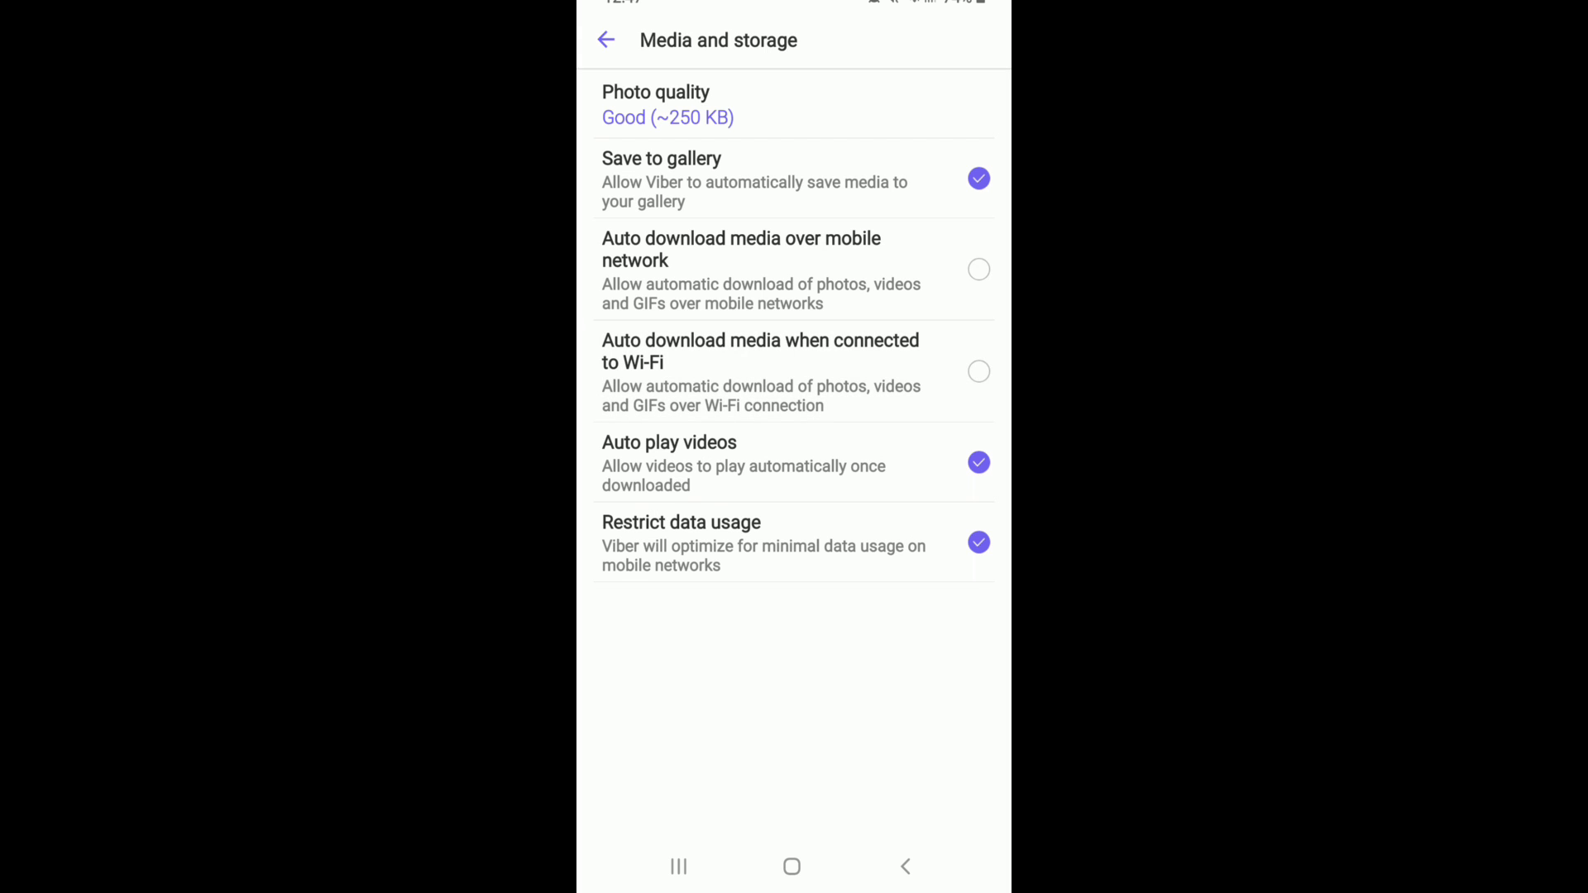
{"action": "left_click", "coordinate": [977, 371]}
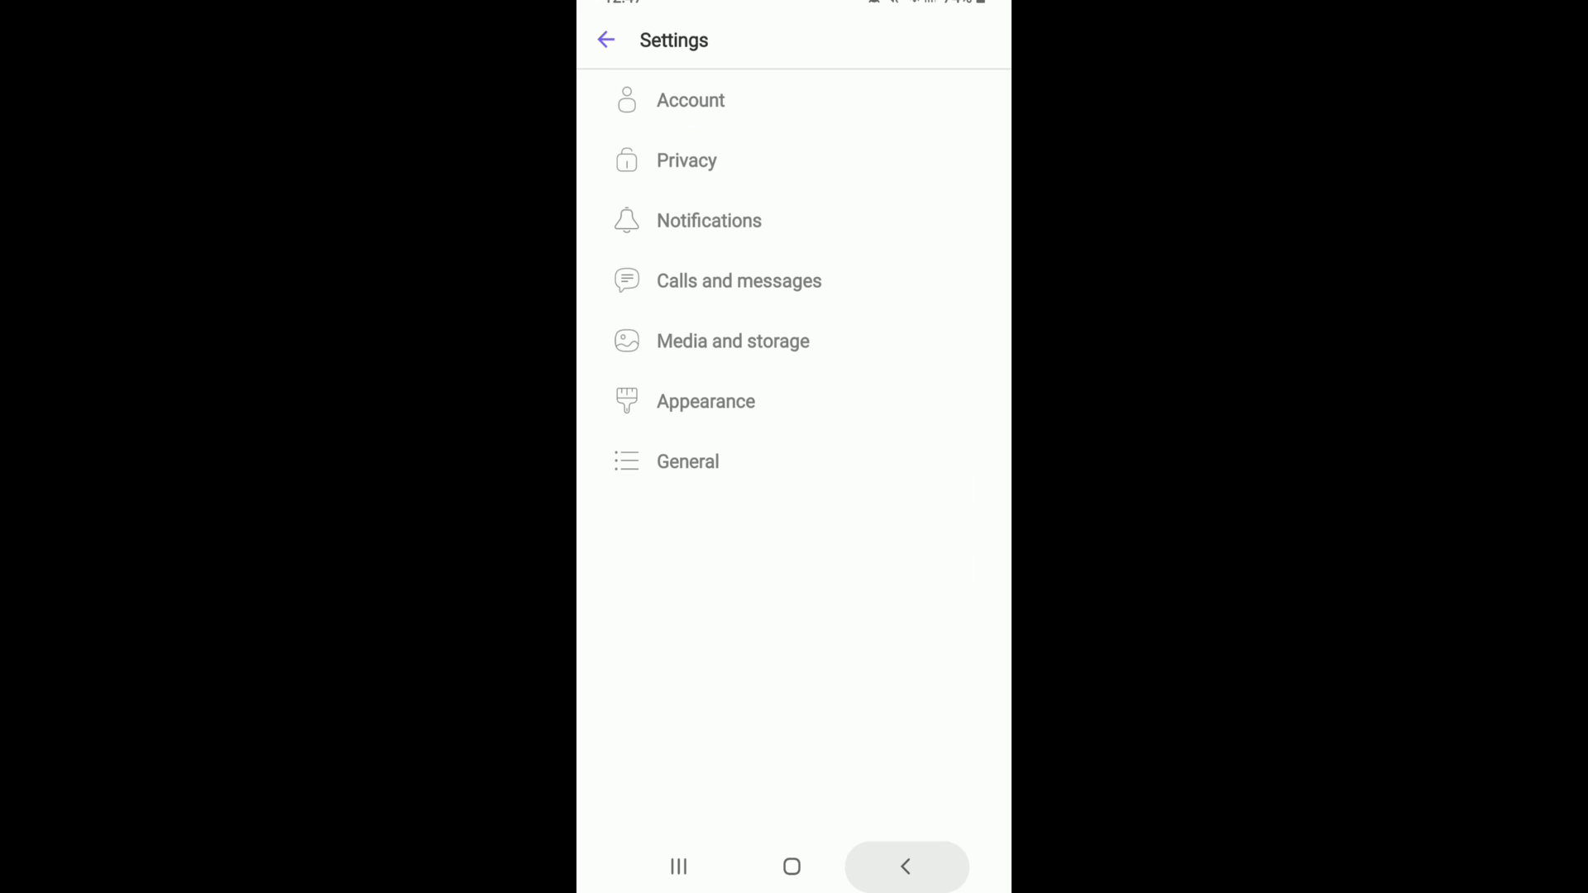
{"action": "left_click", "coordinate": [904, 866]}
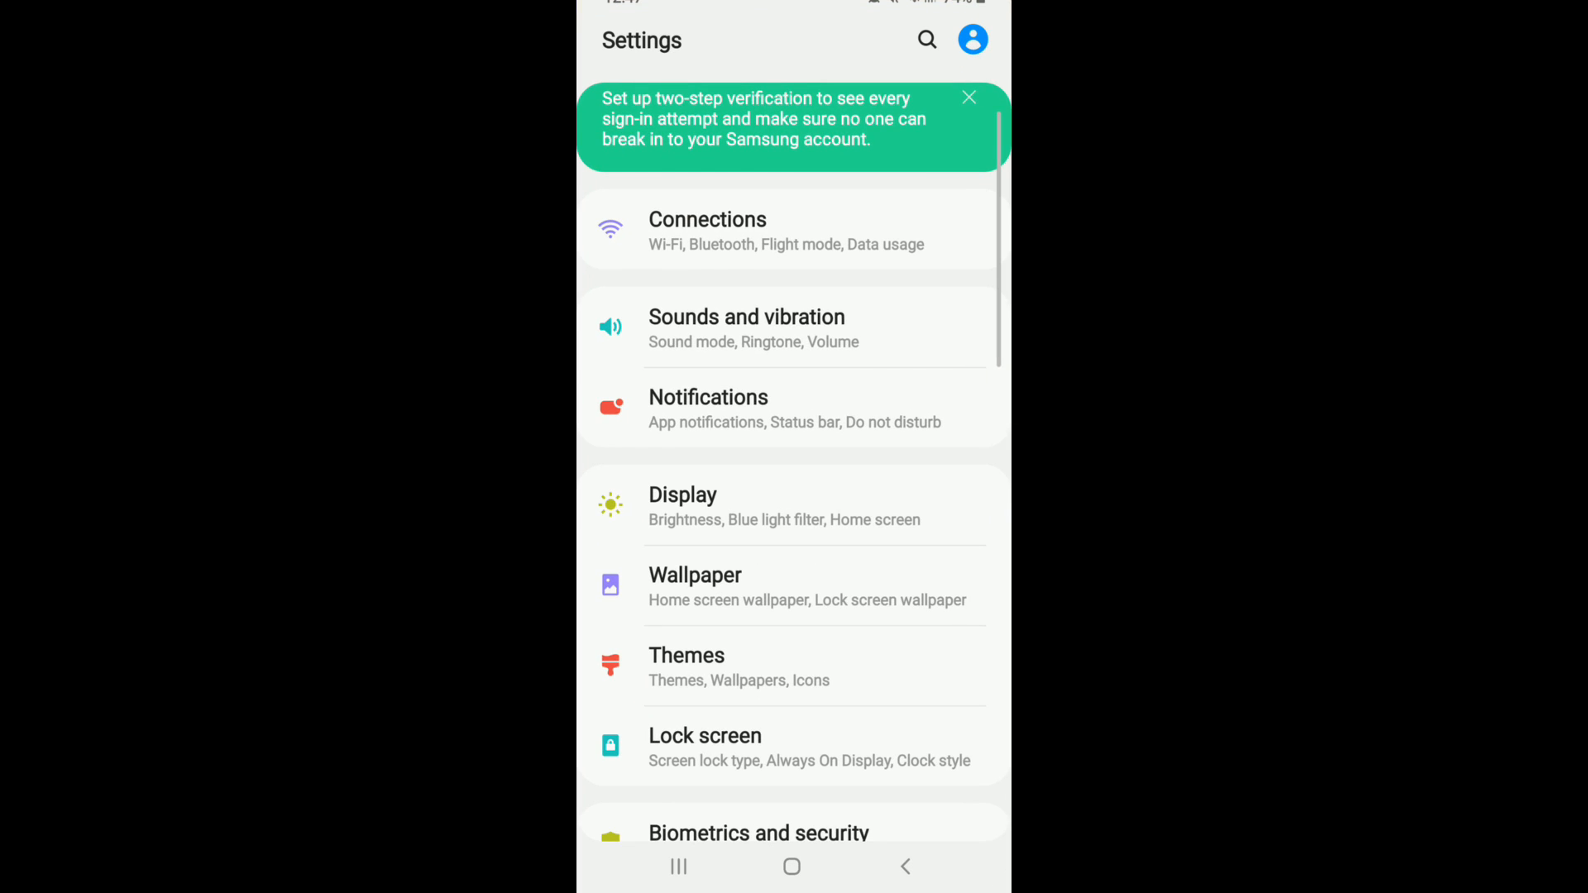
Step: Scroll through Settings to reach Viber's permissions, showing Camera and Storage denied
{"action": "scroll", "scroll_direction": "down", "scroll_amount": 3}
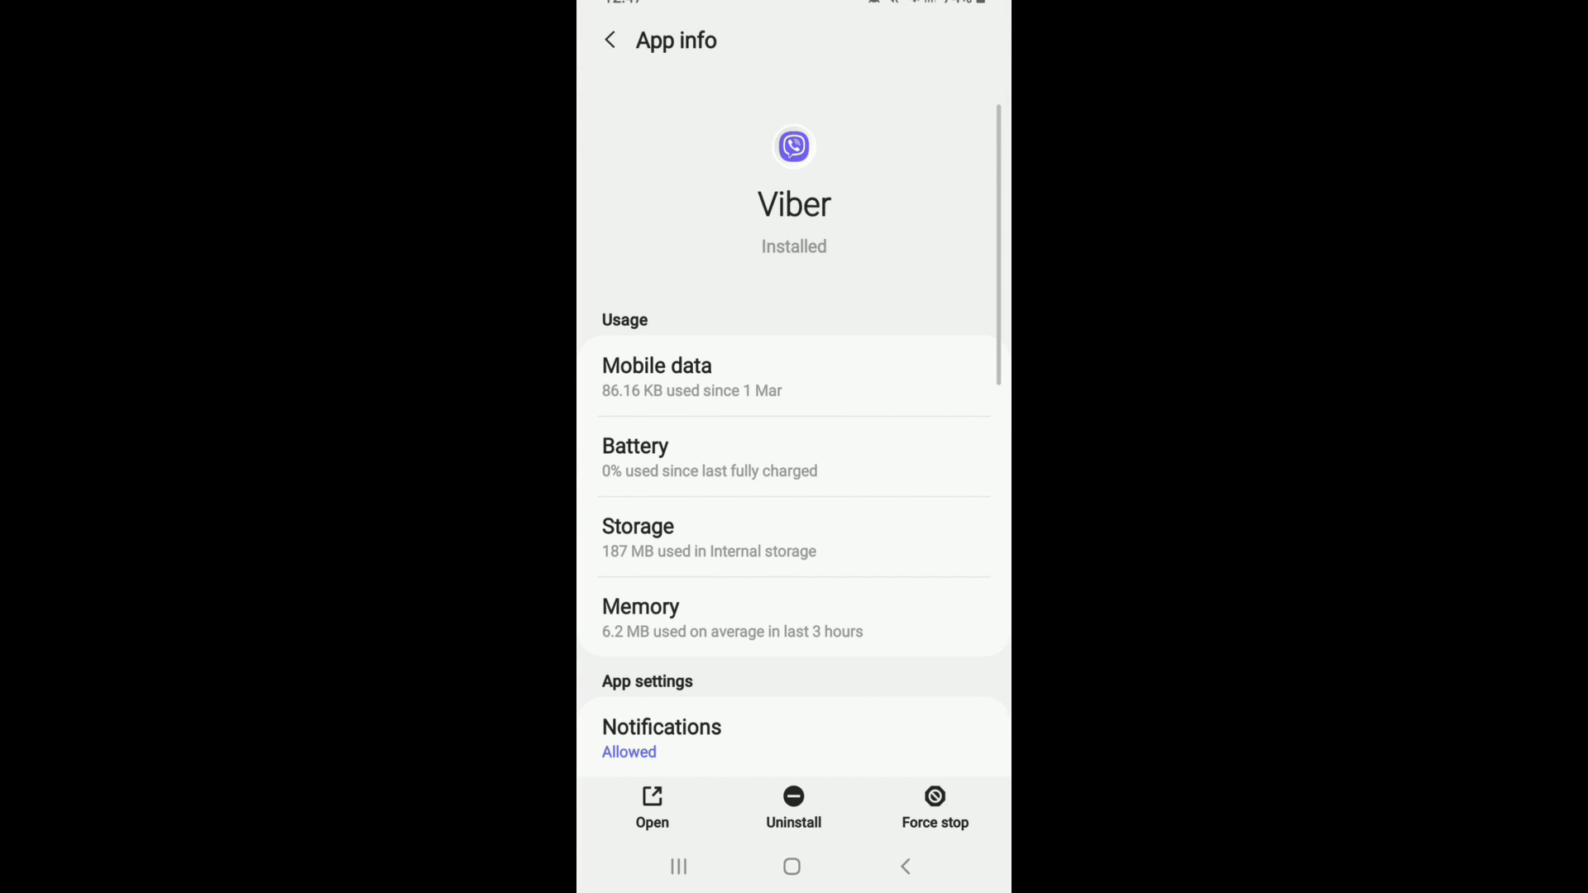
{"action": "scroll", "scroll_direction": "down", "scroll_amount": 3}
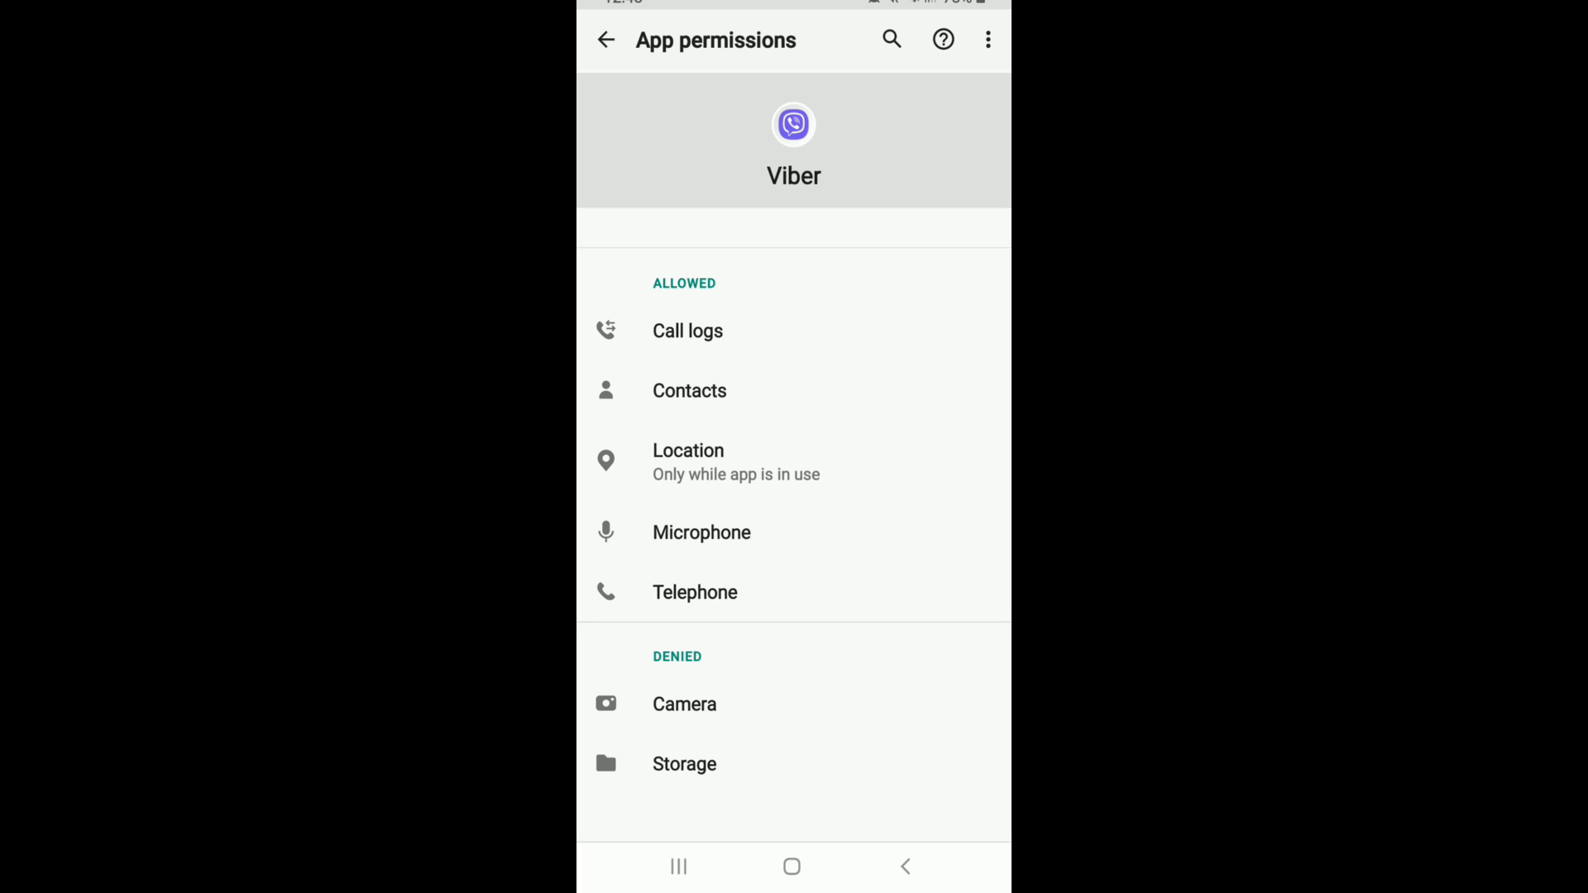
Step: Allow Viber's Camera permission and return to its App info page
{"action": "left_click", "coordinate": [685, 704]}
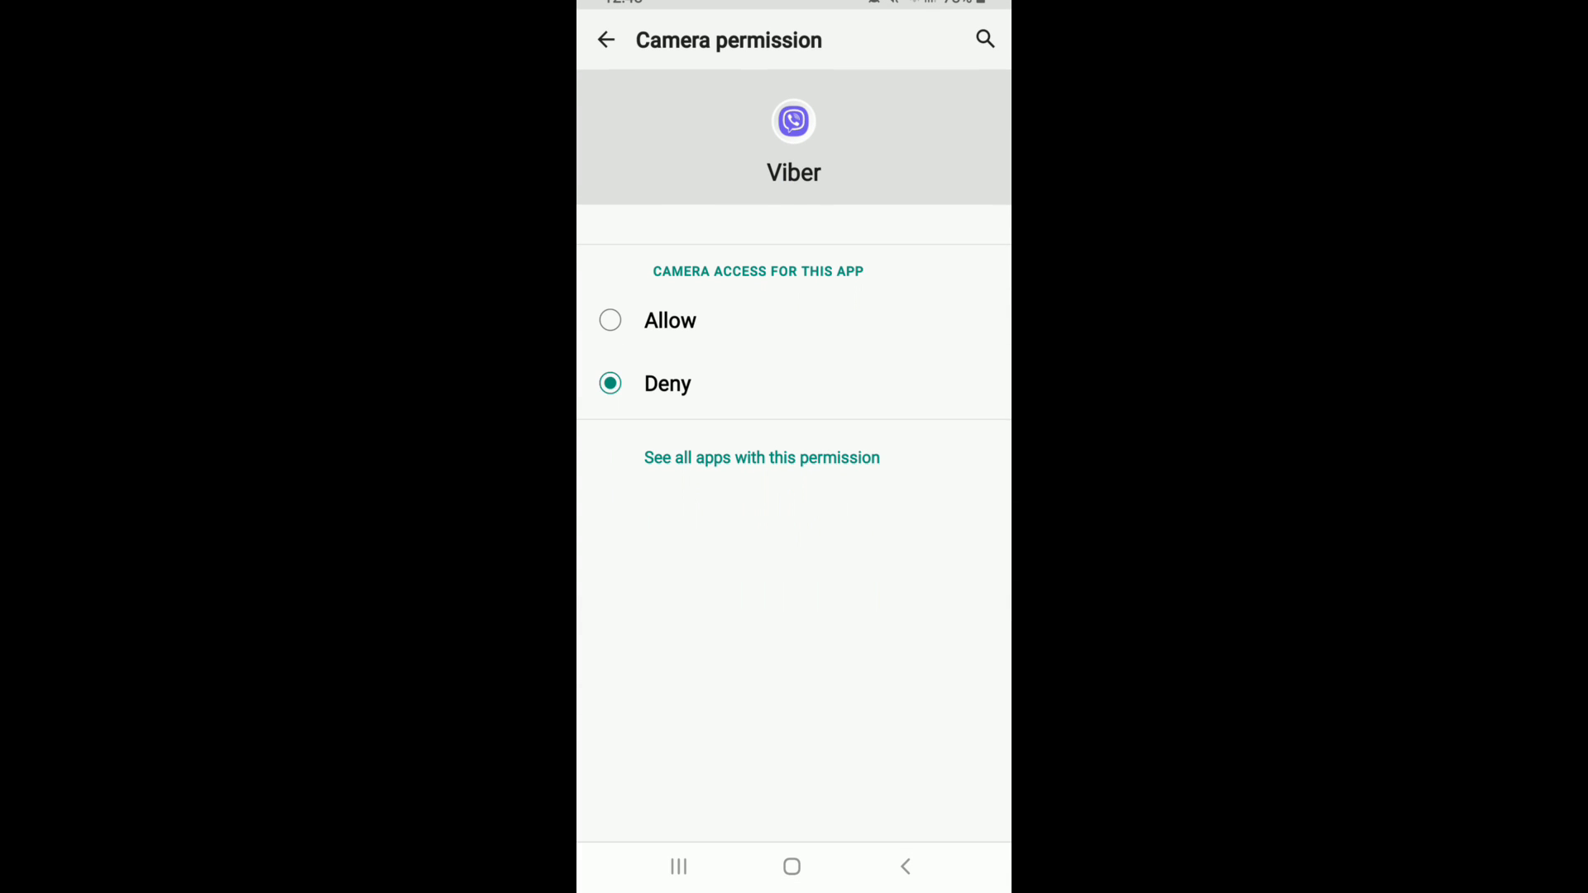
{"action": "left_click", "coordinate": [605, 41]}
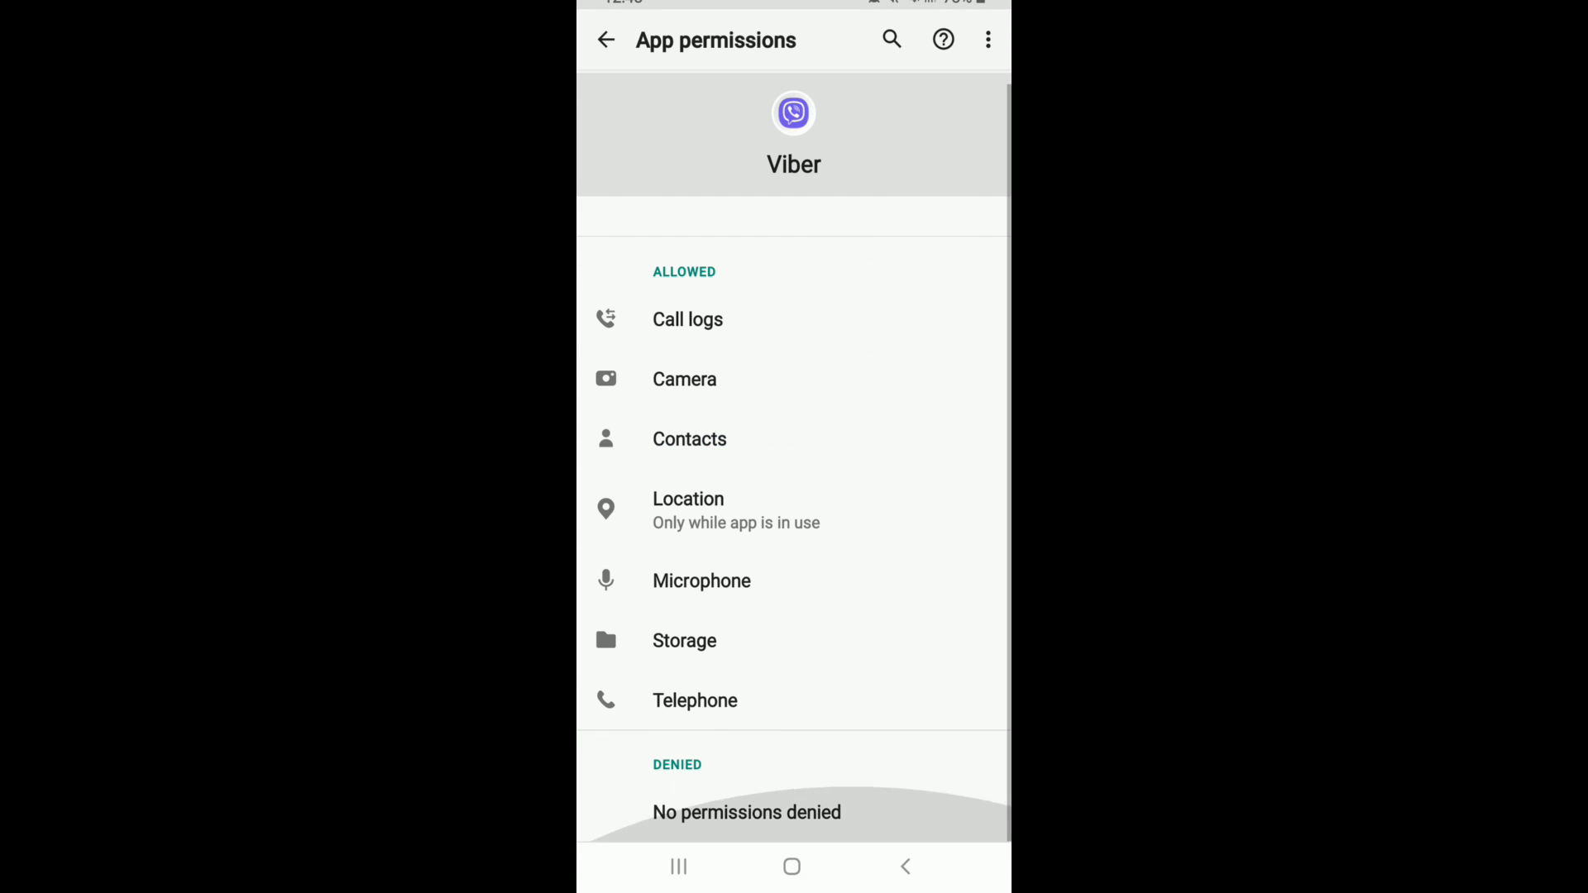
{"action": "left_click", "coordinate": [793, 867]}
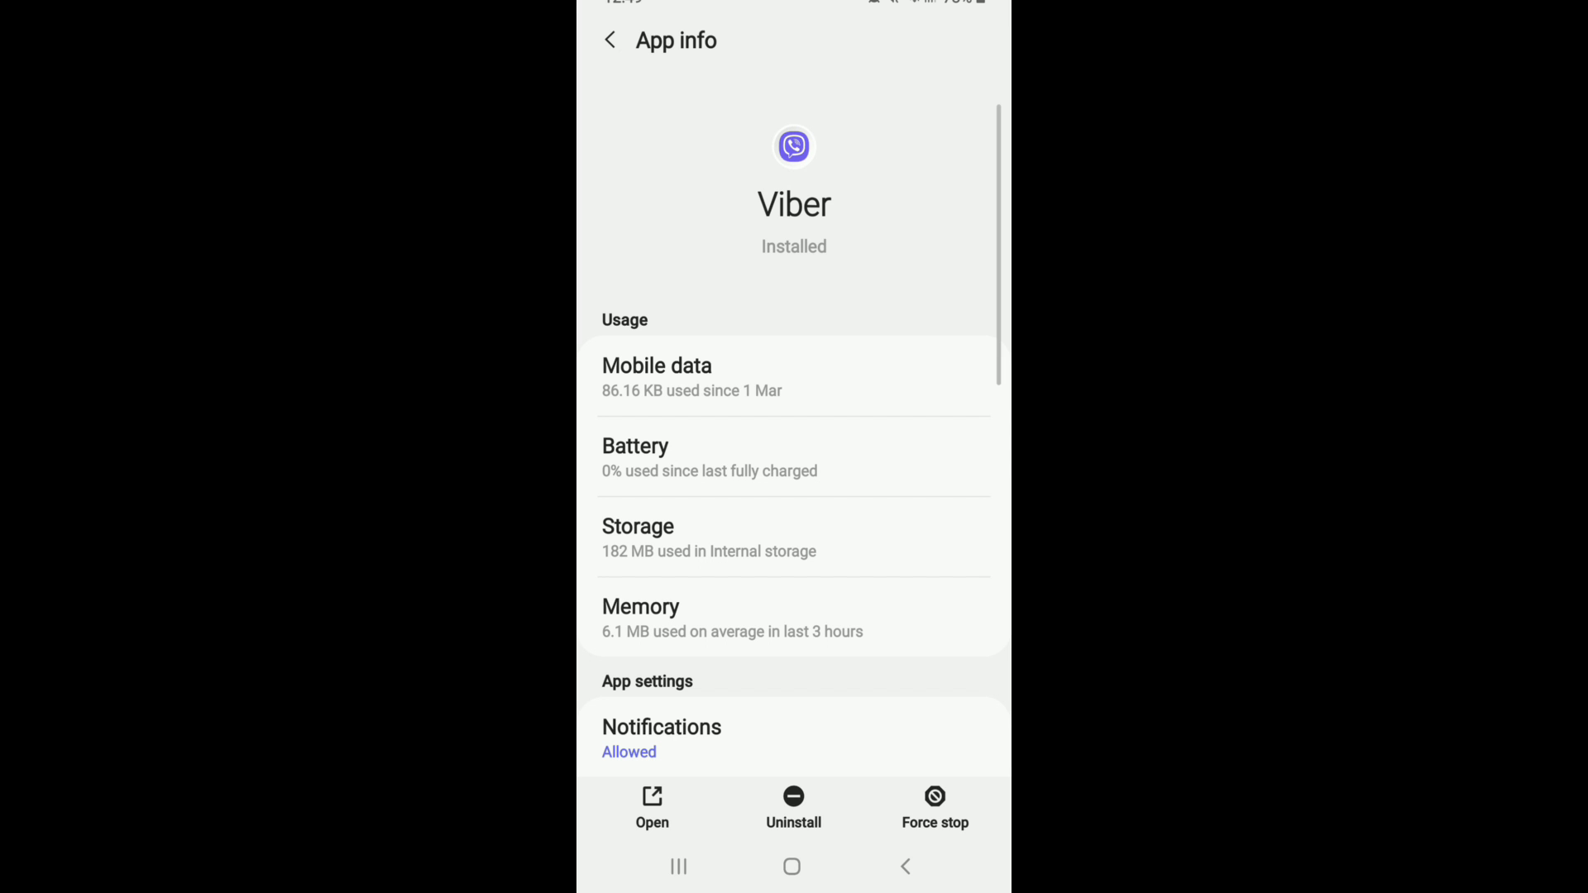
Step: Clear Viber's app data from its Storage page and confirm with OK
{"action": "left_click", "coordinate": [793, 538]}
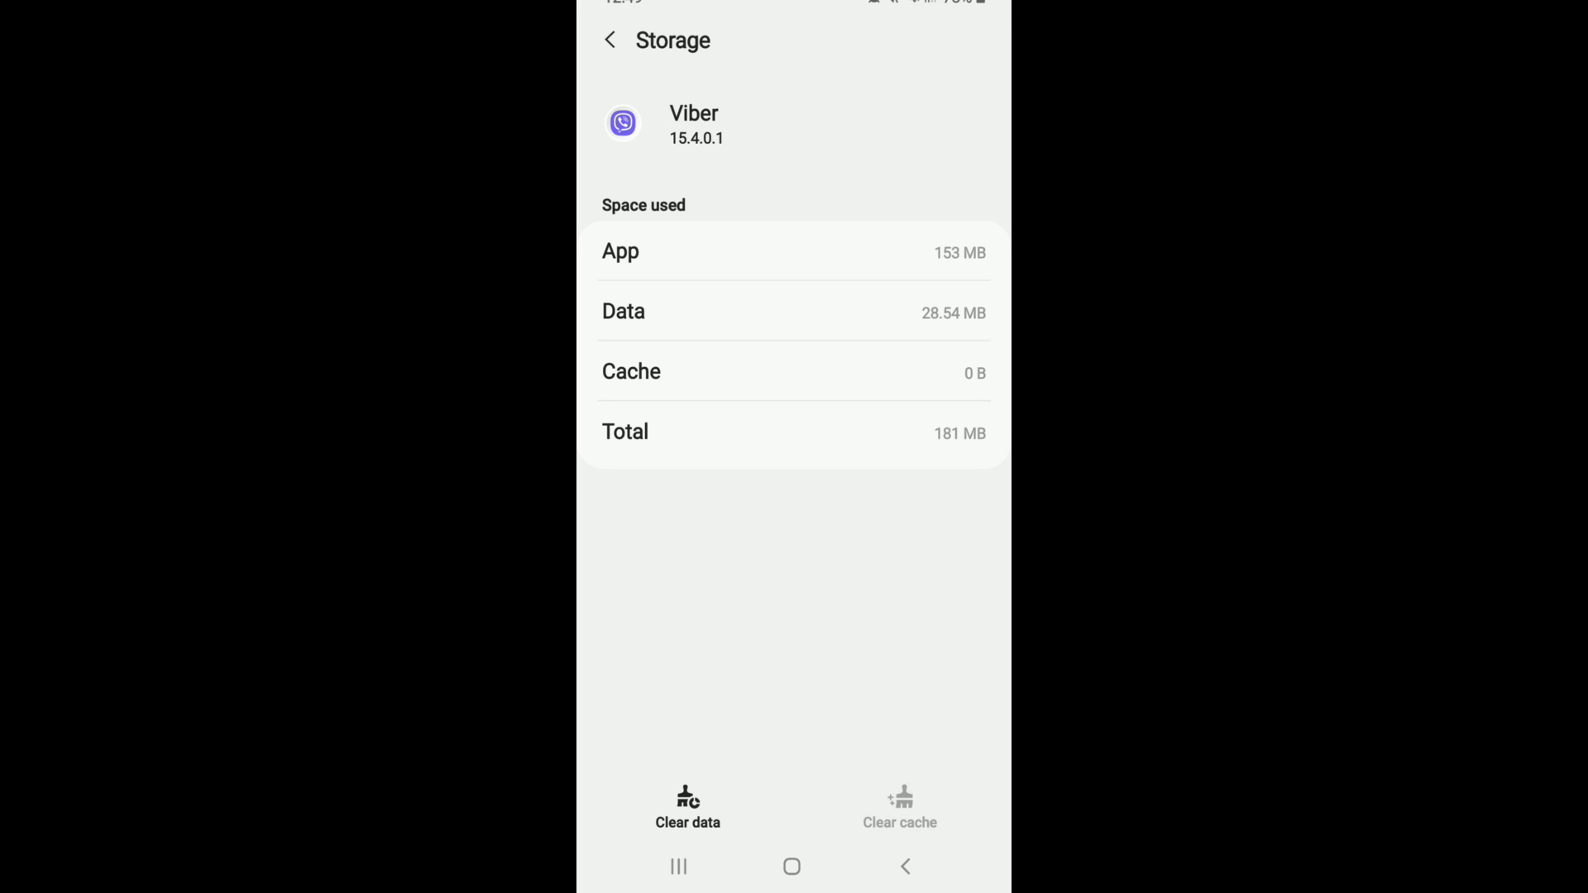
{"action": "left_click", "coordinate": [687, 808]}
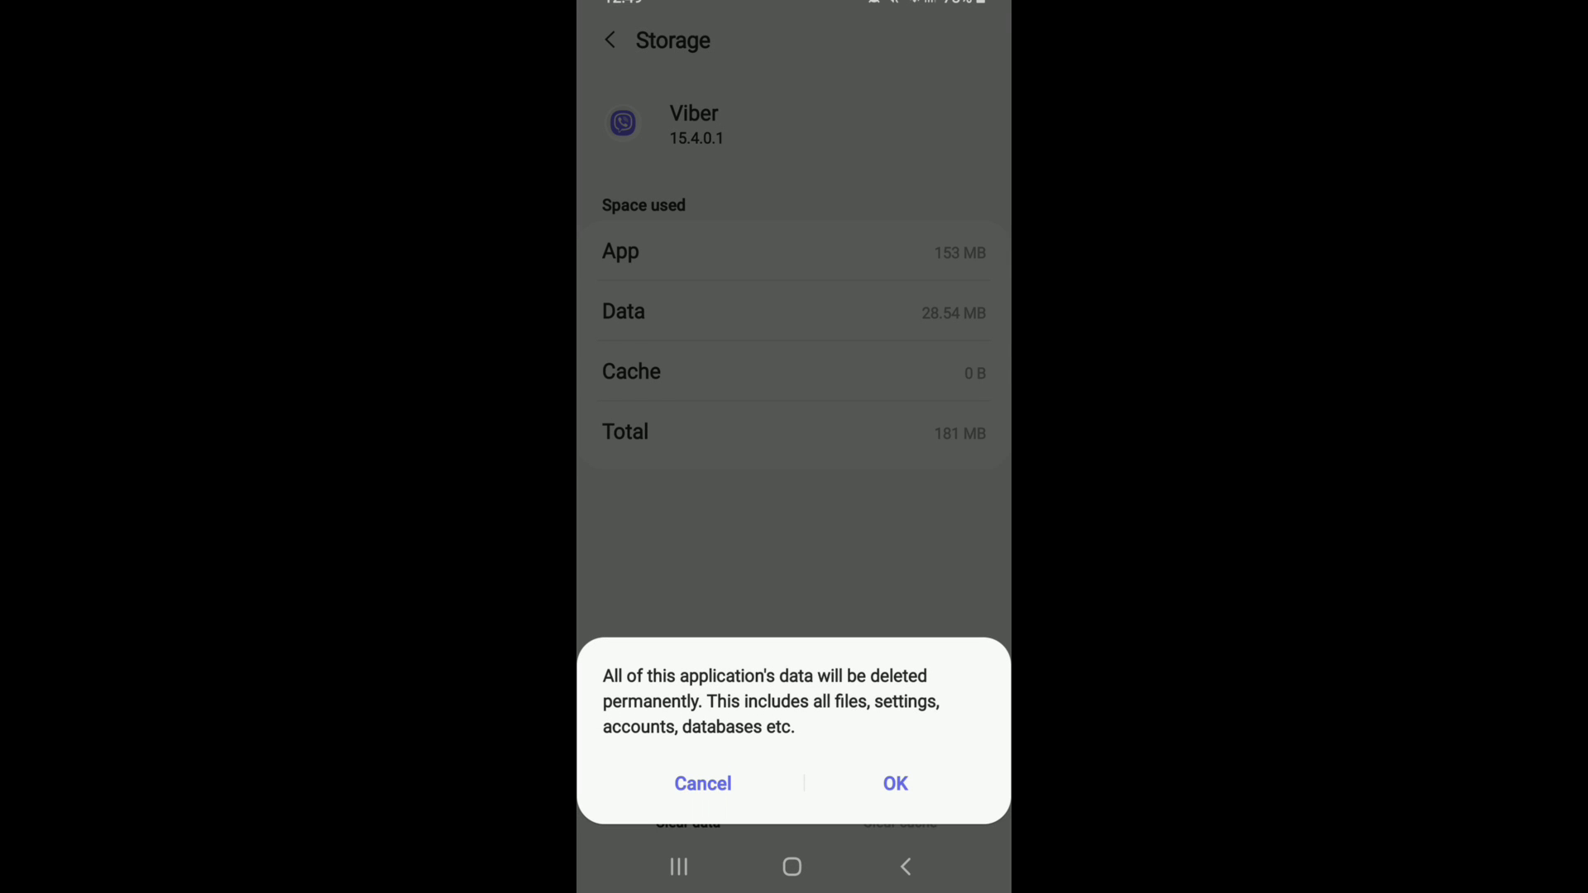
{"action": "left_click", "coordinate": [895, 783]}
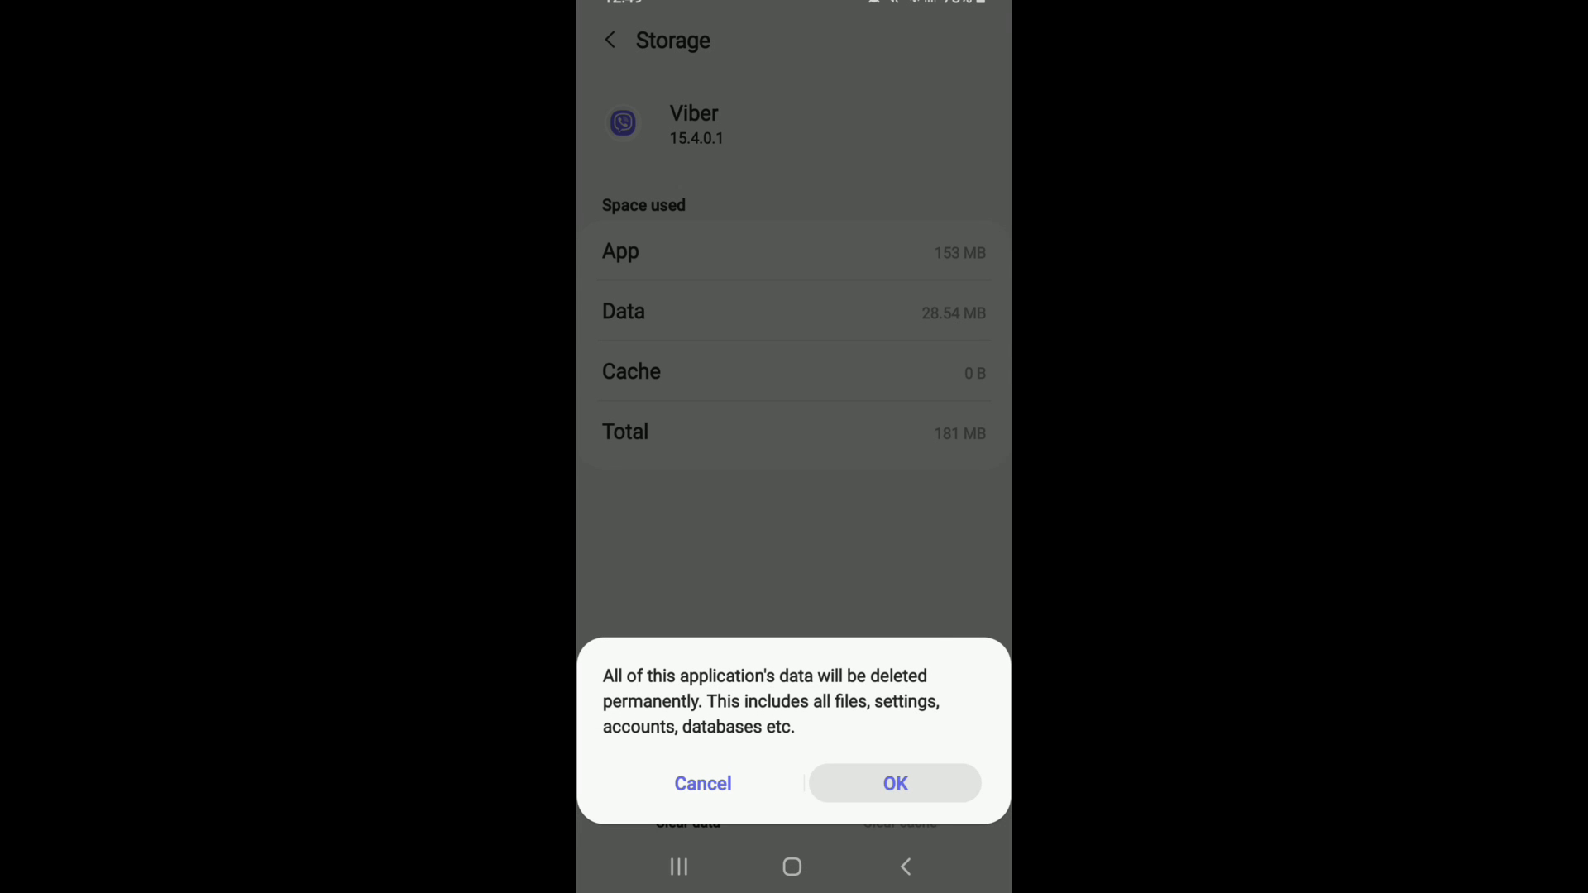